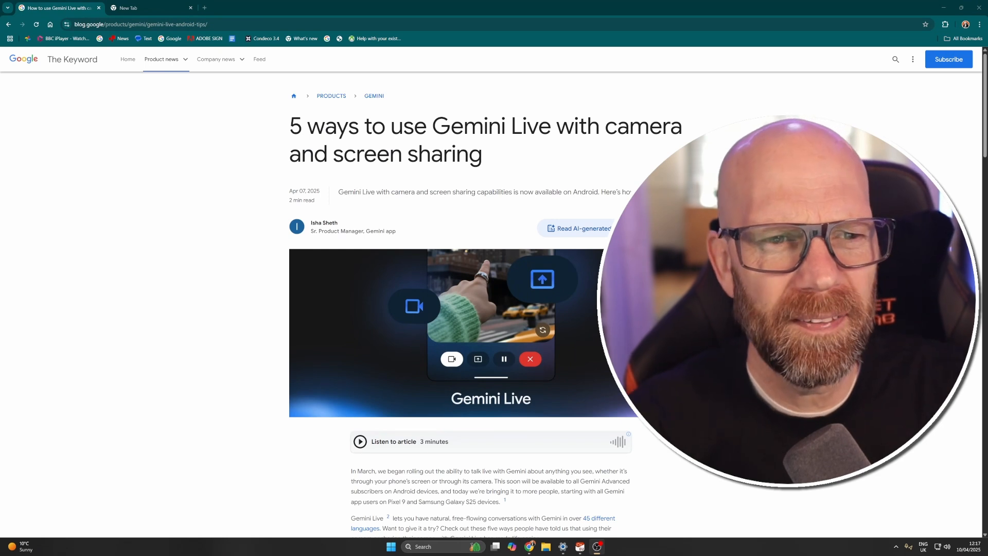
Highlight the Android availability subtitle and move down to the article's introduction
drag(432, 126, 602, 125)
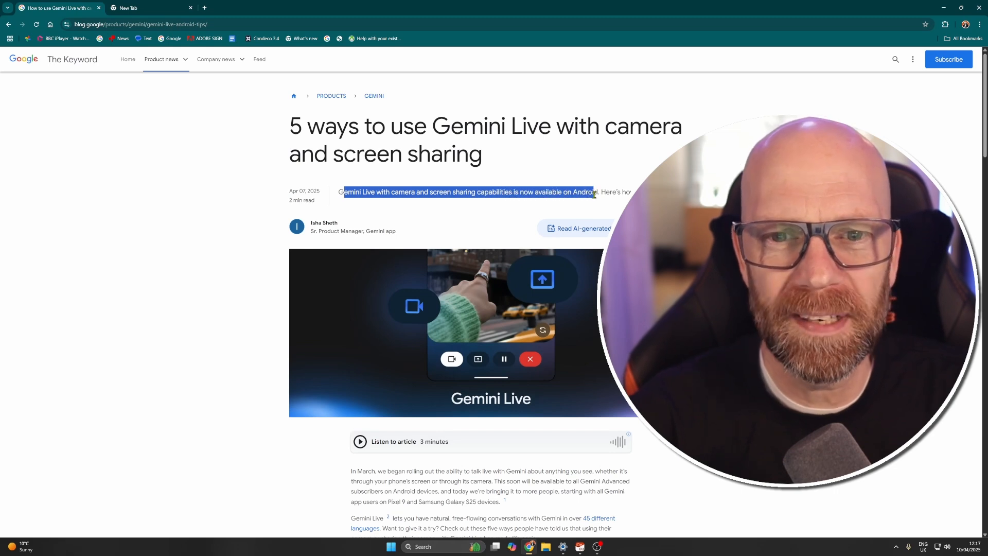
scroll(down, 3)
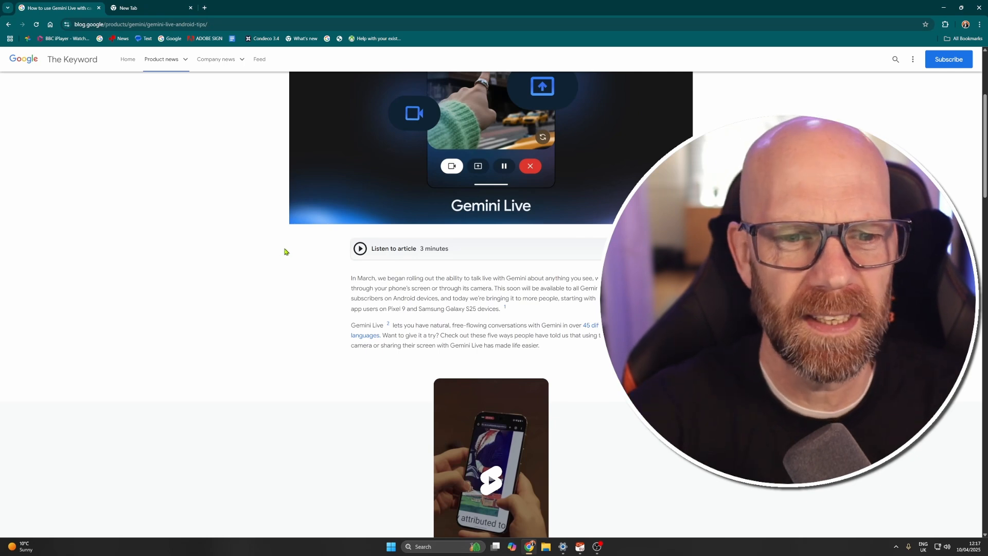
Highlight the Pixel 9 and Samsung Galaxy S25 mention and bring the demo video and first tip into view
scroll(down, 3)
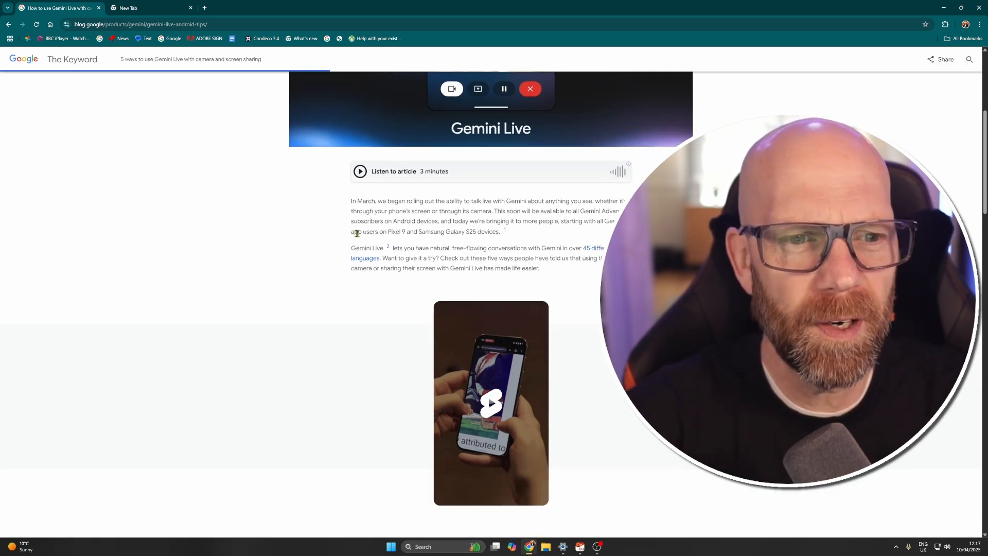
drag(354, 232, 498, 231)
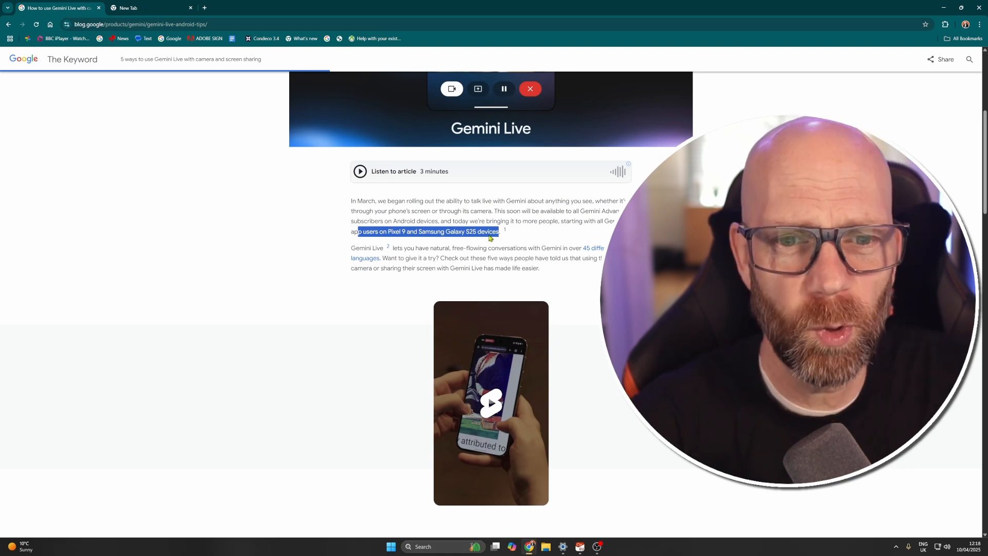
scroll(down, 3)
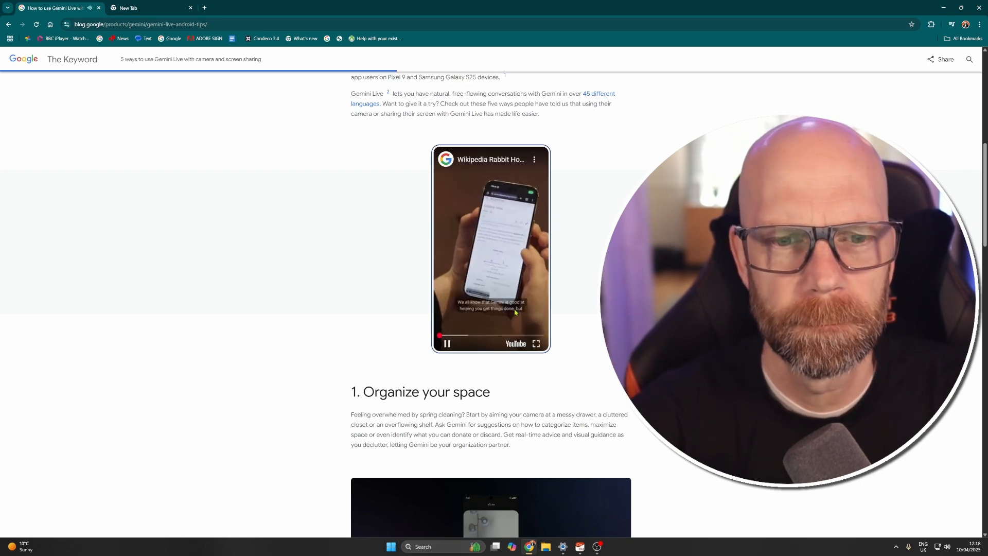
Play the embedded demo video about the five ways to use Gemini Live
click(535, 344)
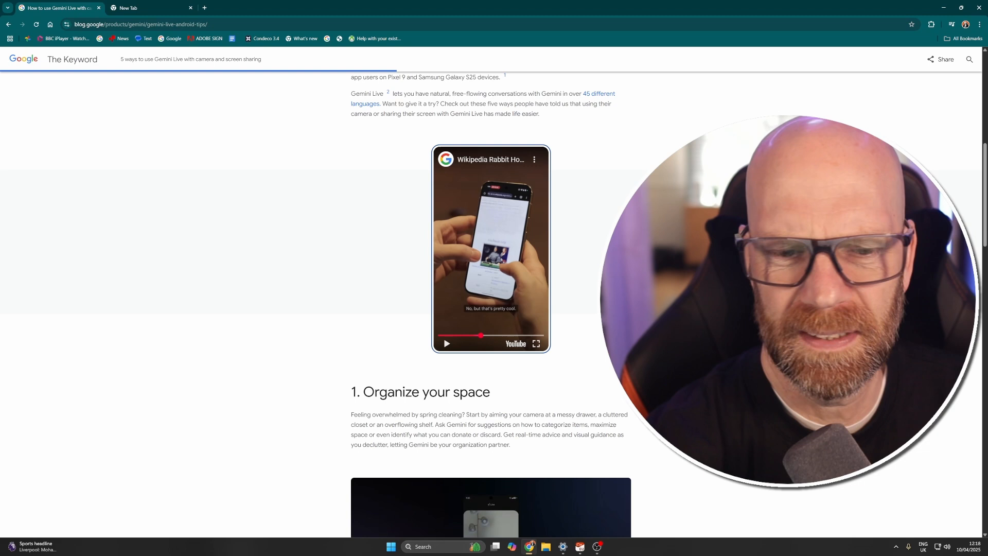
Read tips 1-3: organizing your space, brainstorming creative projects and troubleshooting with the chair video
scroll(down, 3)
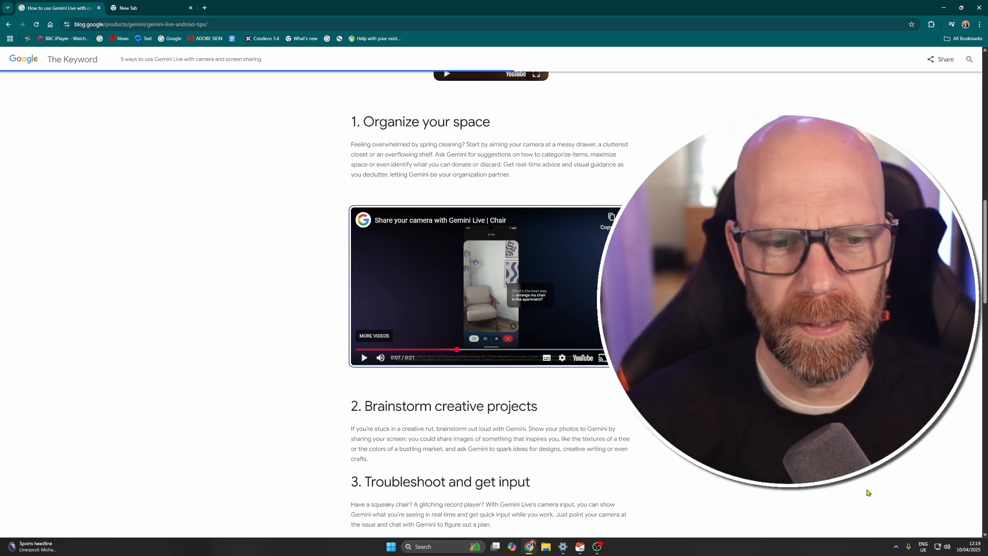
scroll(down, 3)
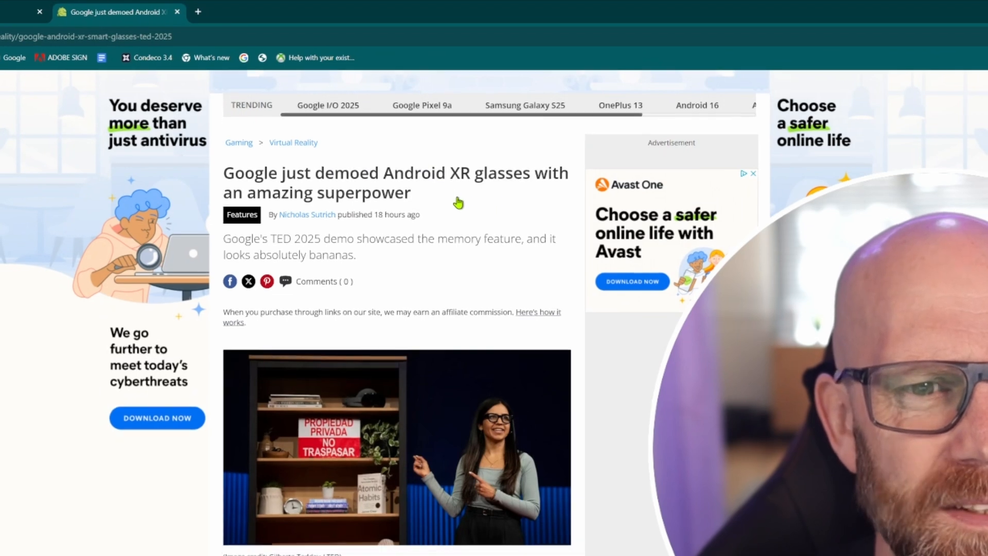
Skim the Android XR glasses article and switch back to the Gemini Live blog post tab
scroll(down, 3)
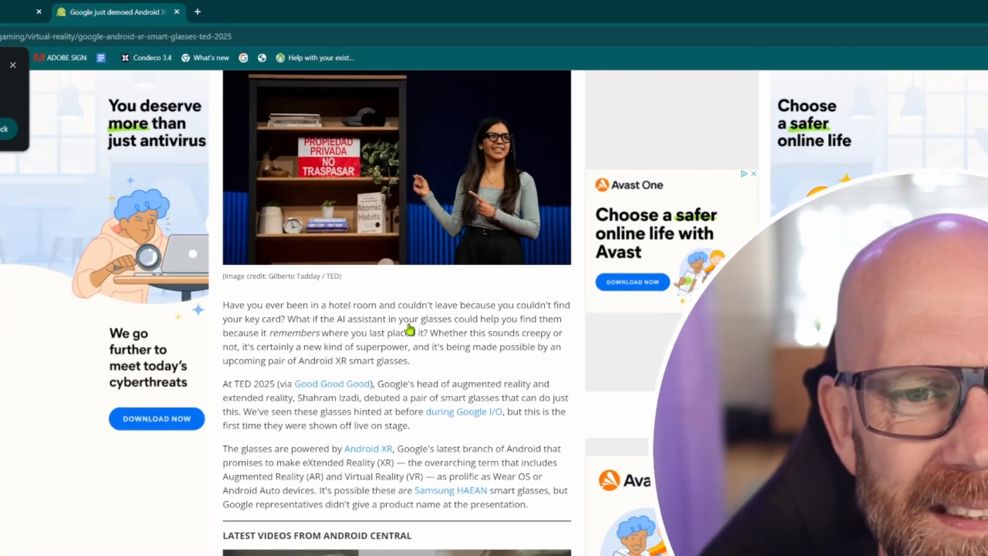
mouse_move(264, 344)
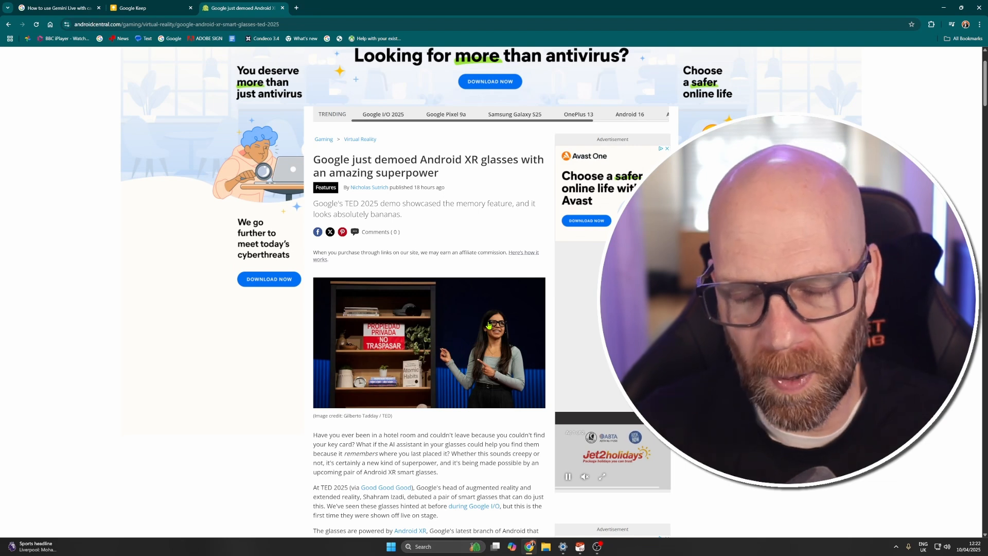
click(56, 7)
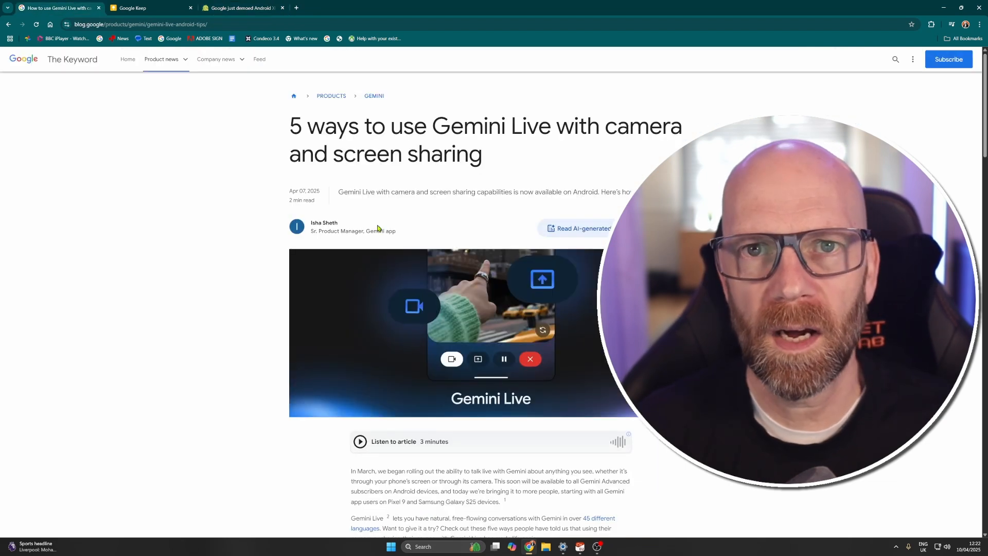